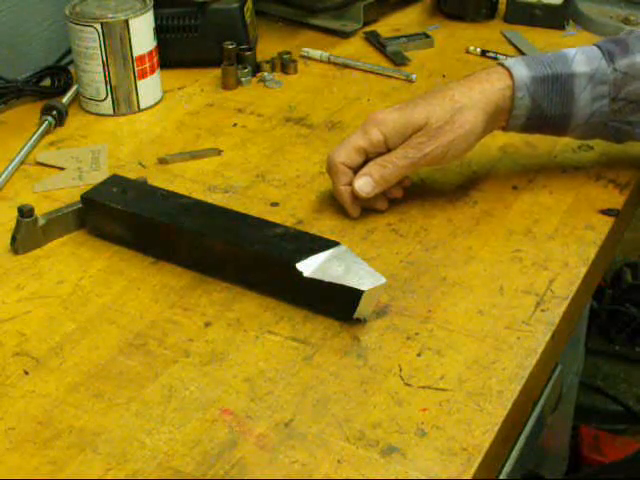
mouse_move(500, 230)
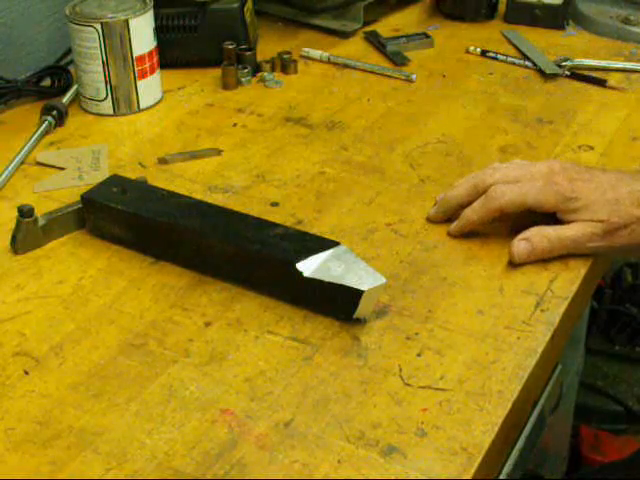